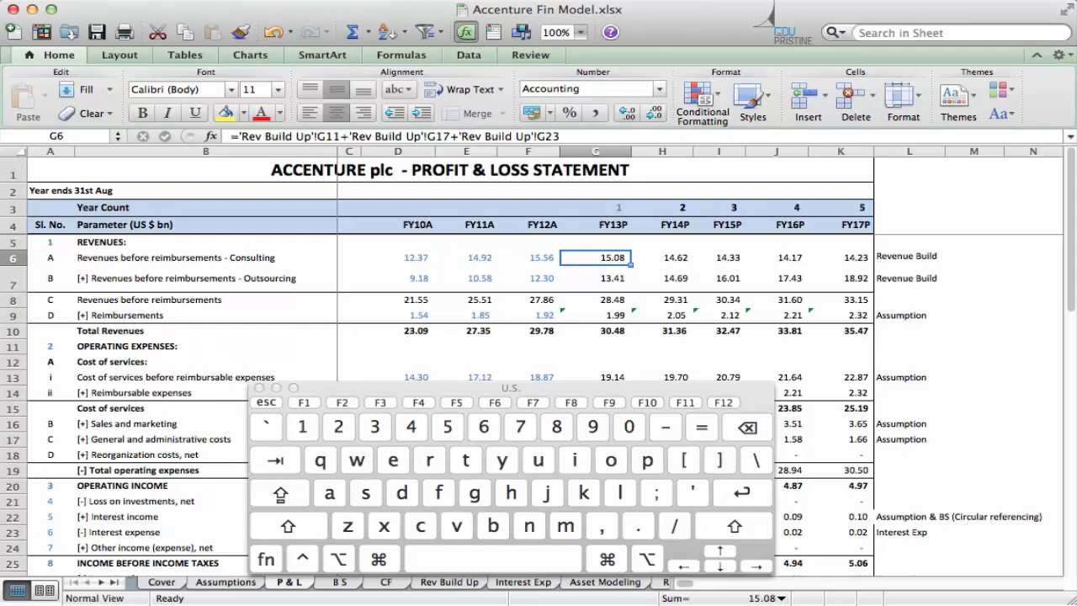
{"action": "left_click", "coordinate": [303, 559]}
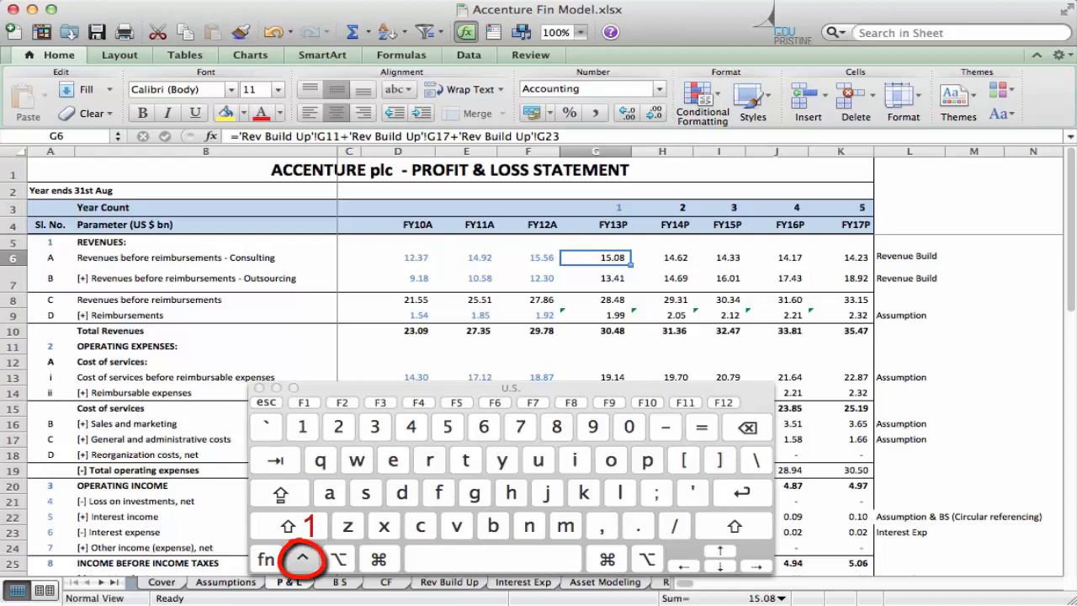
{"action": "left_click", "coordinate": [683, 462]}
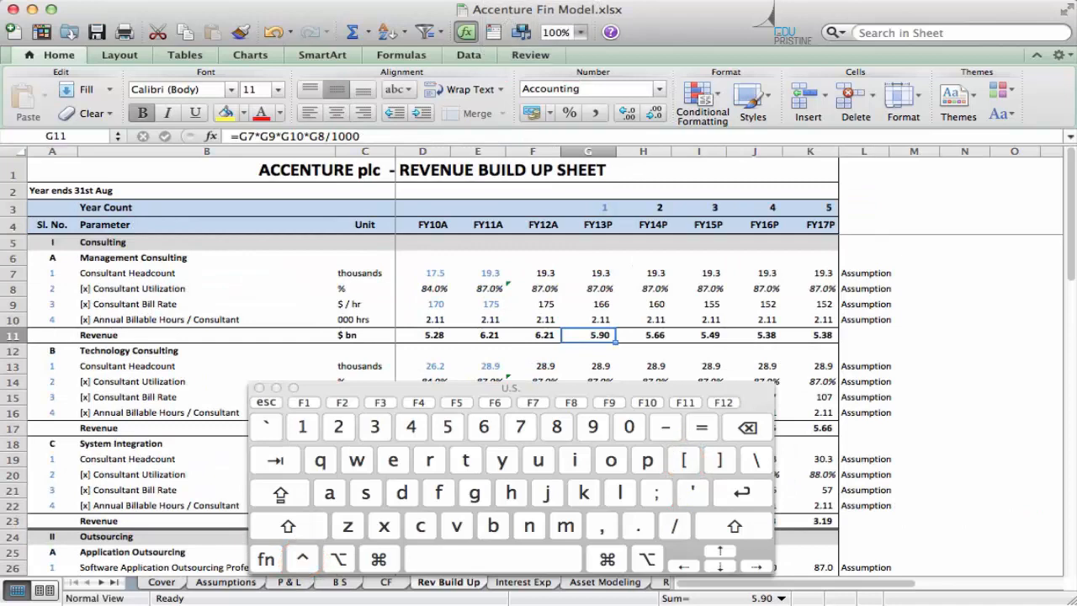
{"action": "left_click", "coordinate": [289, 583]}
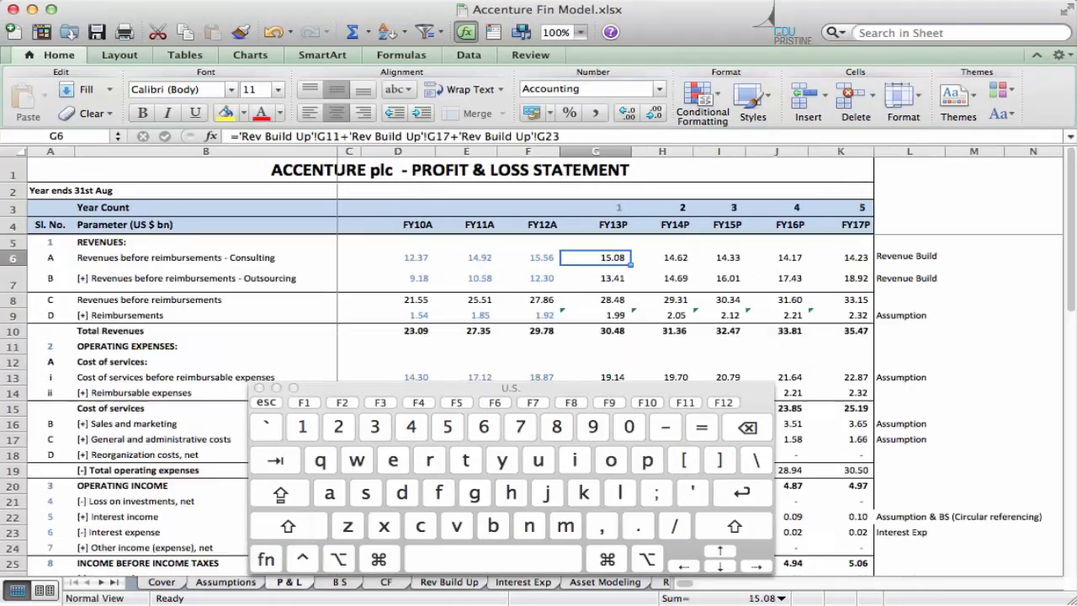